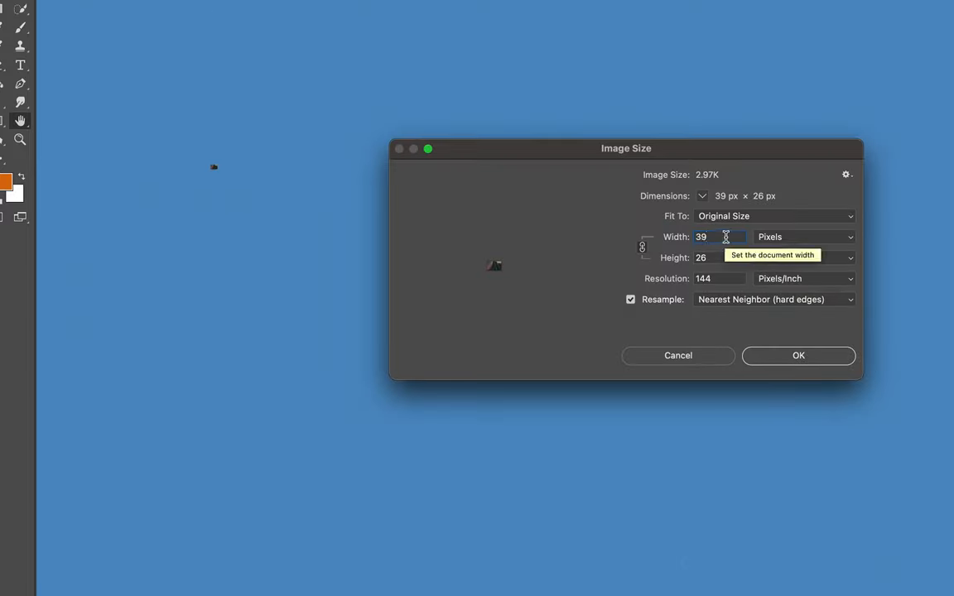
Set Image Size resampling to Nearest Neighbor for the 39 × 26 px image
{"action": "left_click", "coordinate": [798, 356]}
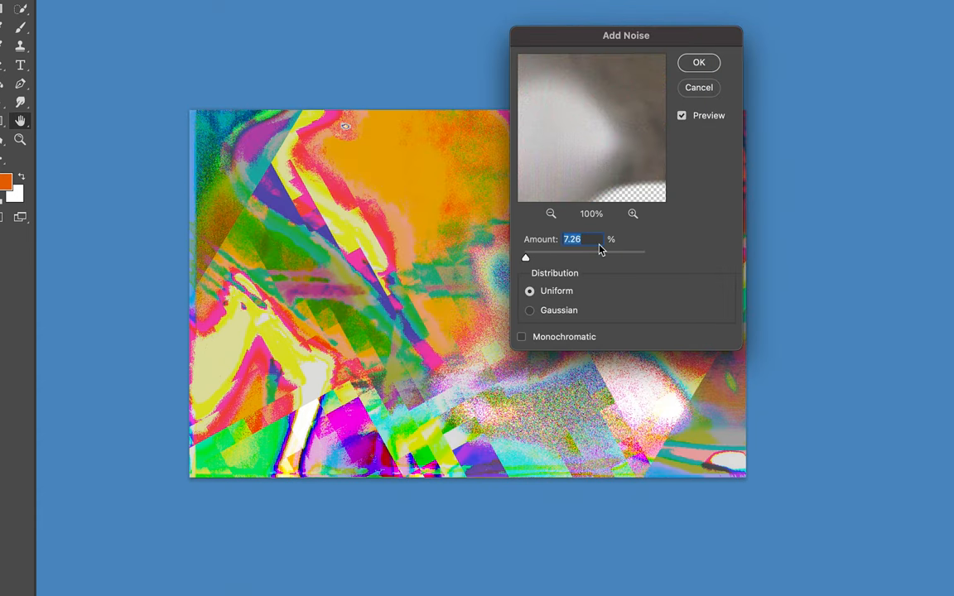
Apply uniform noise at about 4.8% across the whole glitch image
{"action": "left_click_drag", "start_coordinate": [525, 258], "coordinate": [526, 258]}
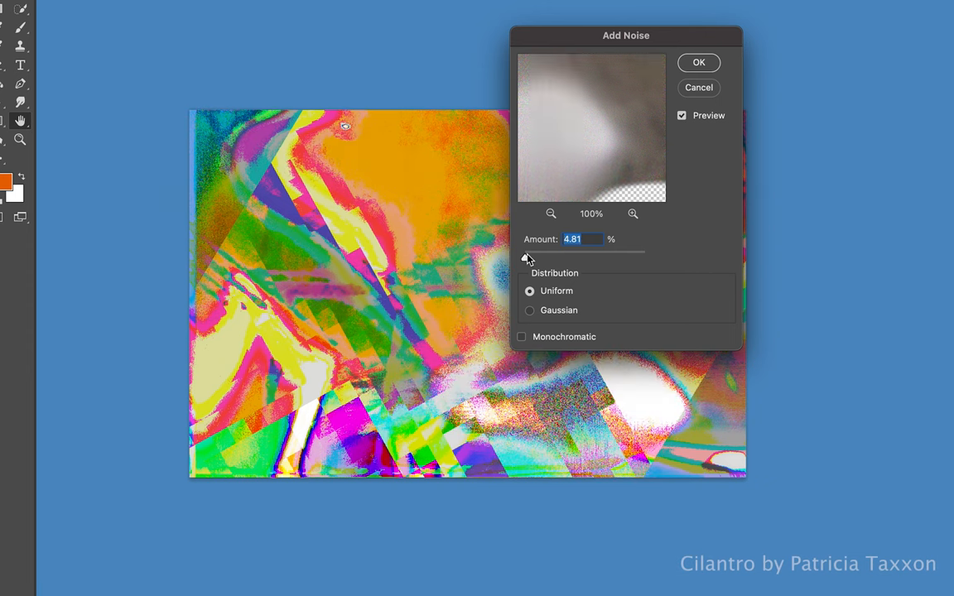
{"action": "left_click", "coordinate": [699, 63]}
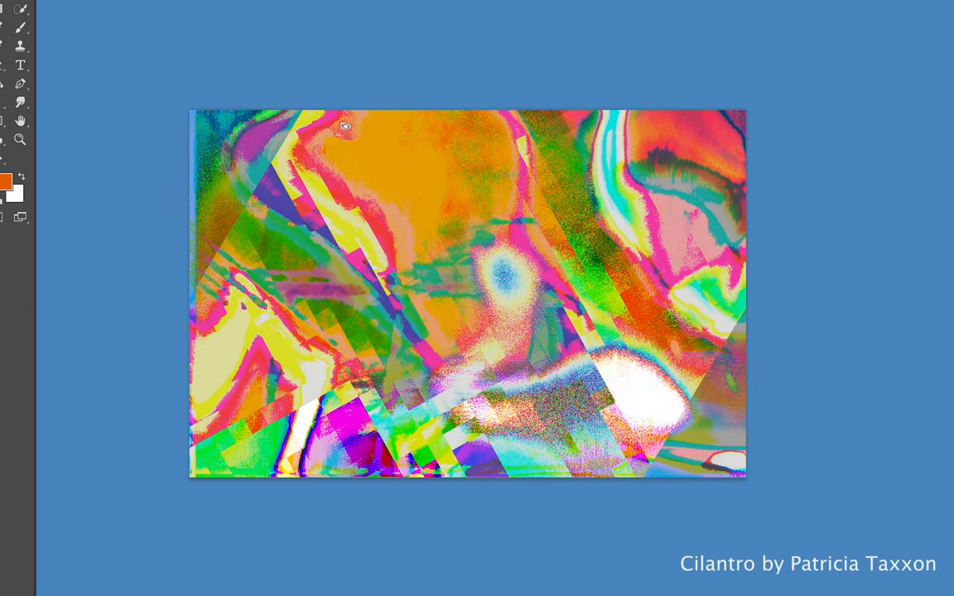